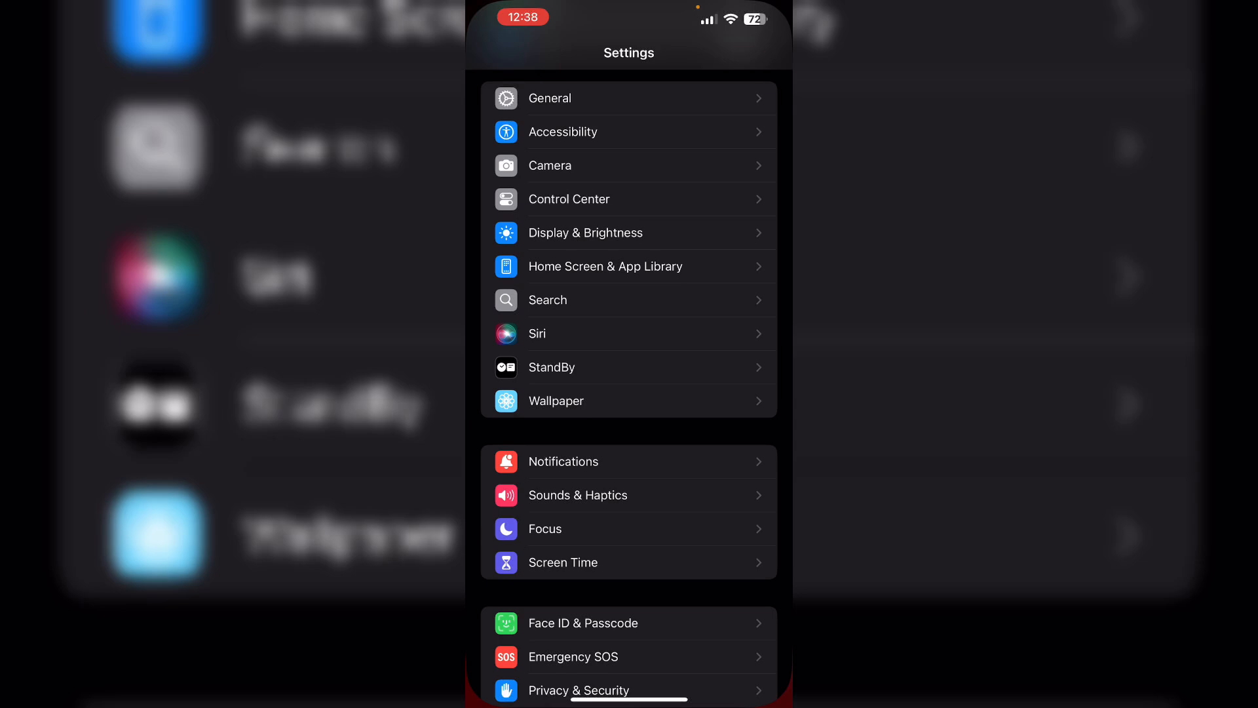
- View Sounds & Haptics to confirm the Ringtone and Alerts volume is at maximum
{"action": "left_click", "coordinate": [576, 496]}
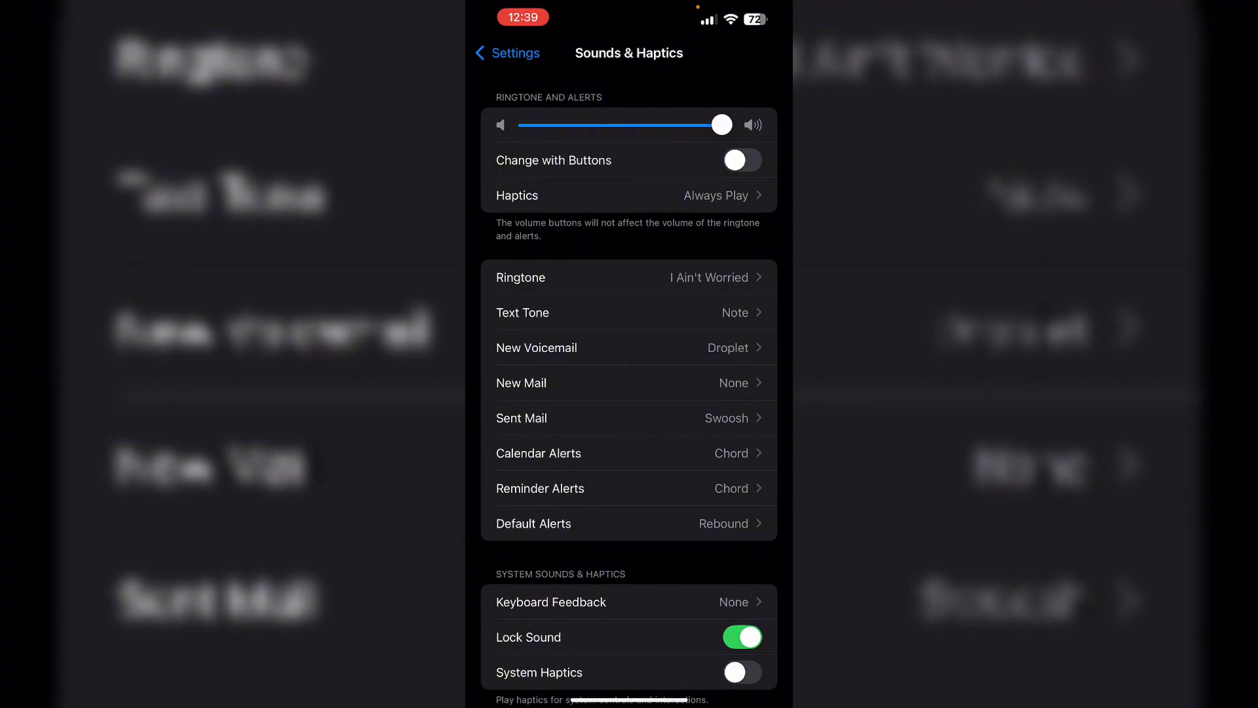
- From the main Settings list, reach FaceTime in Notifications to review its Allow Notifications and Sounds
{"action": "left_click", "coordinate": [506, 53]}
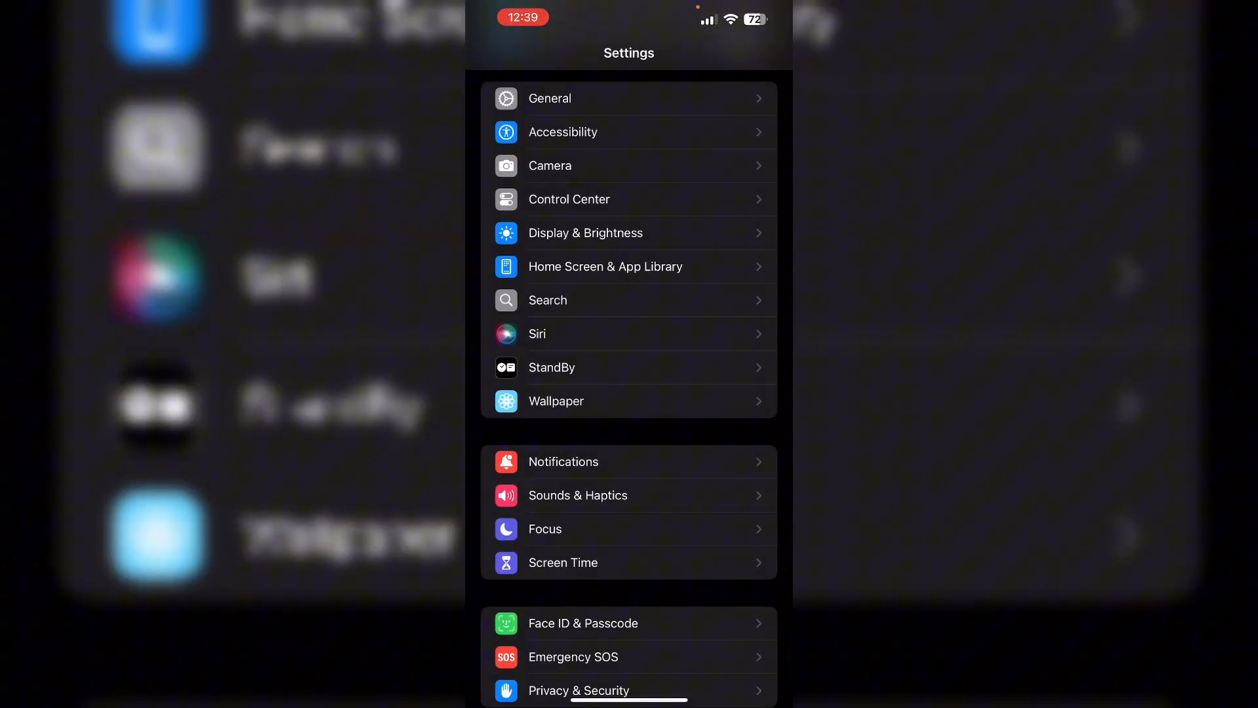
{"action": "left_click", "coordinate": [563, 462]}
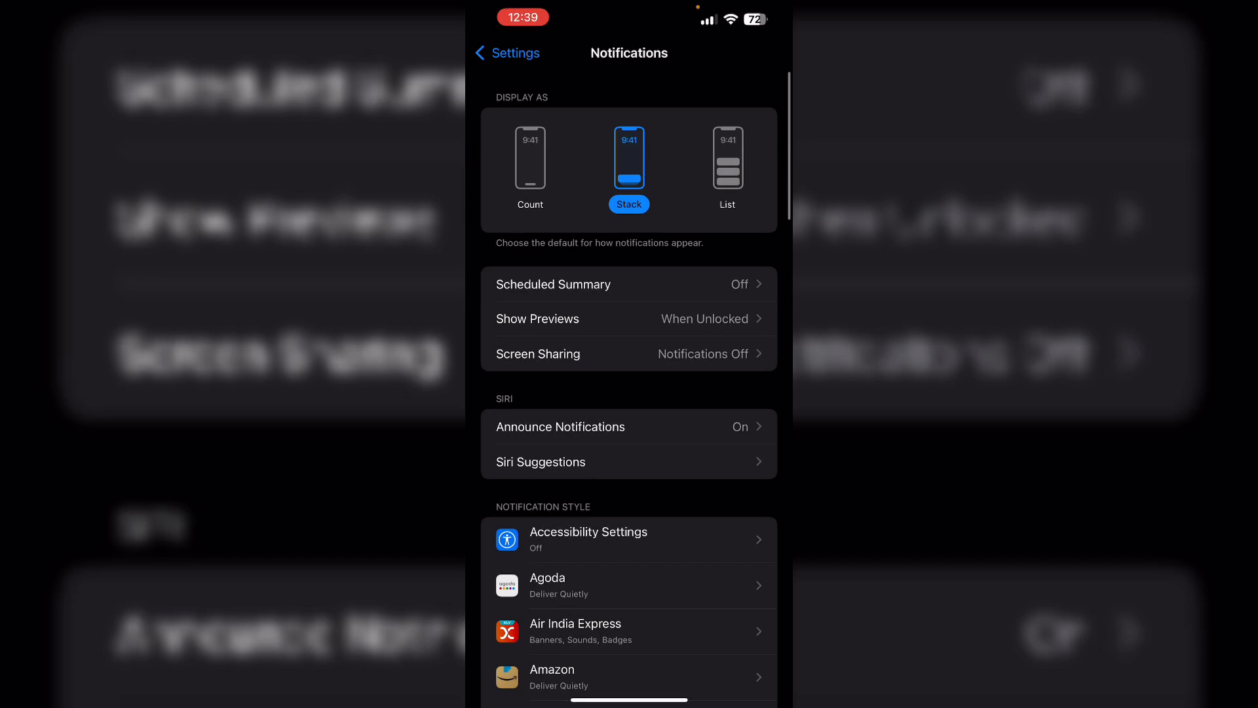
{"action": "scroll", "scroll_direction": "down", "scroll_amount": 3}
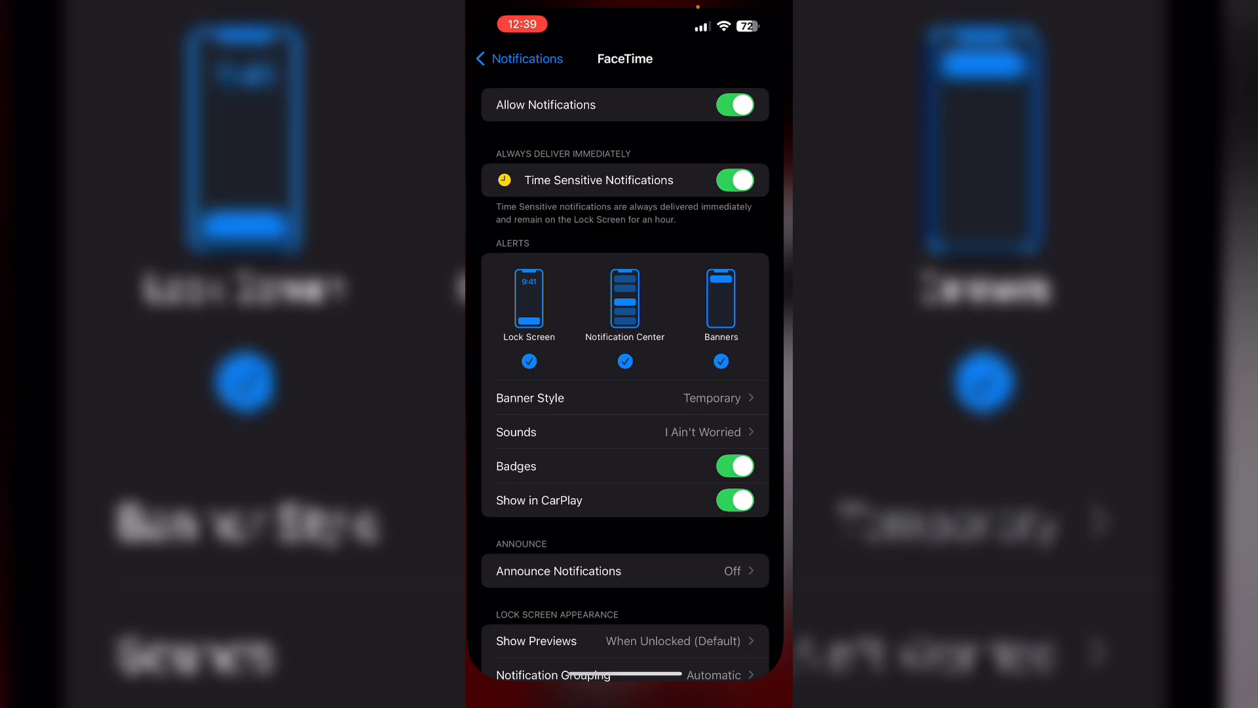
- Reach General > Transfer or Reset iPhone to show the Reset All Settings option
{"action": "left_click", "coordinate": [519, 59]}
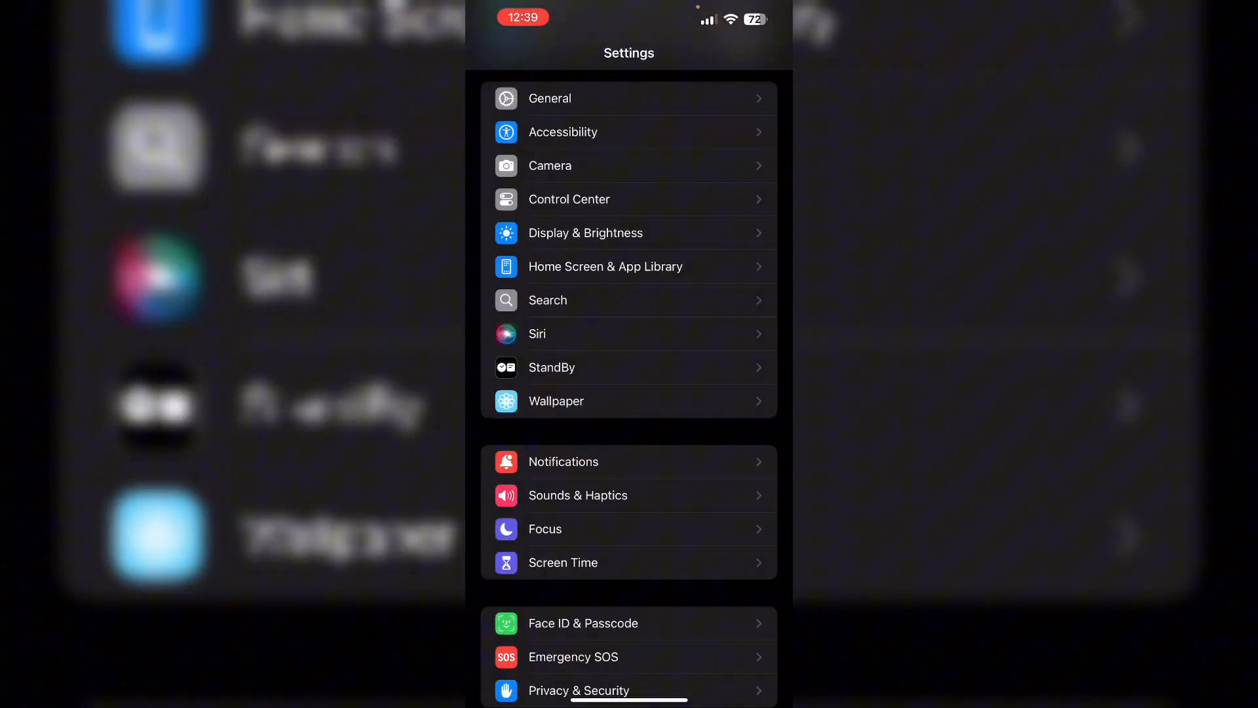
{"action": "left_click", "coordinate": [549, 99]}
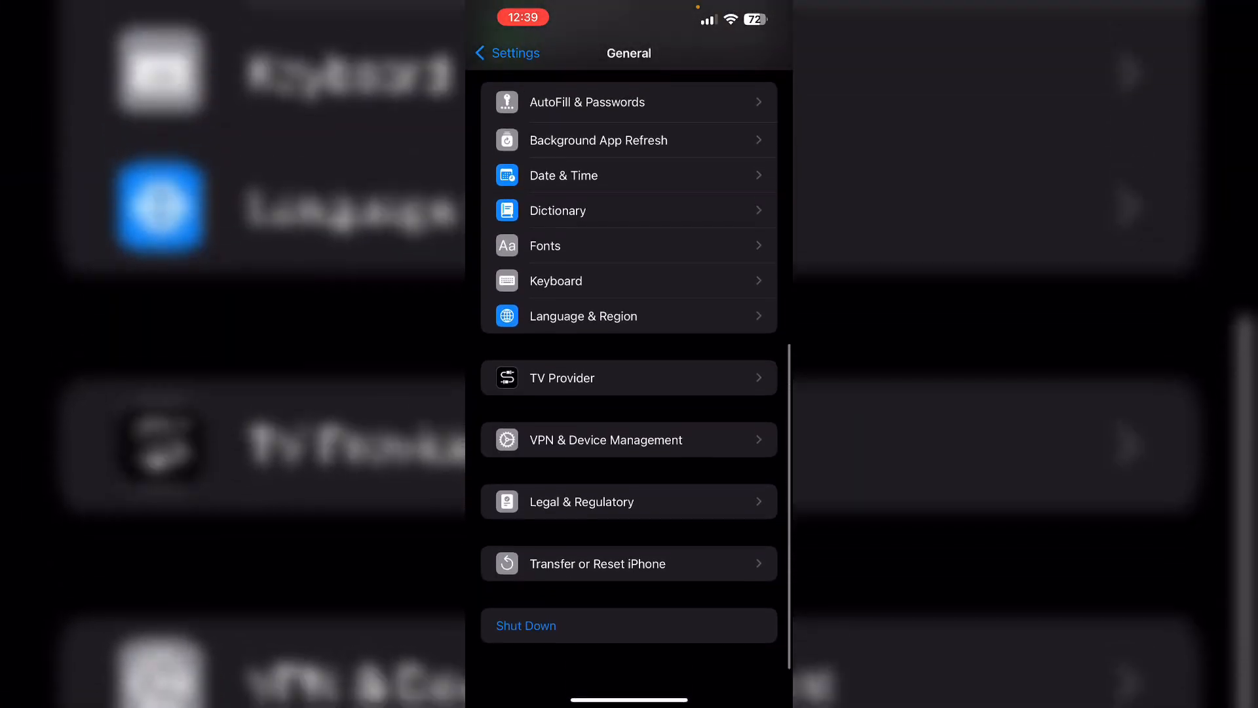
{"action": "left_click", "coordinate": [598, 563]}
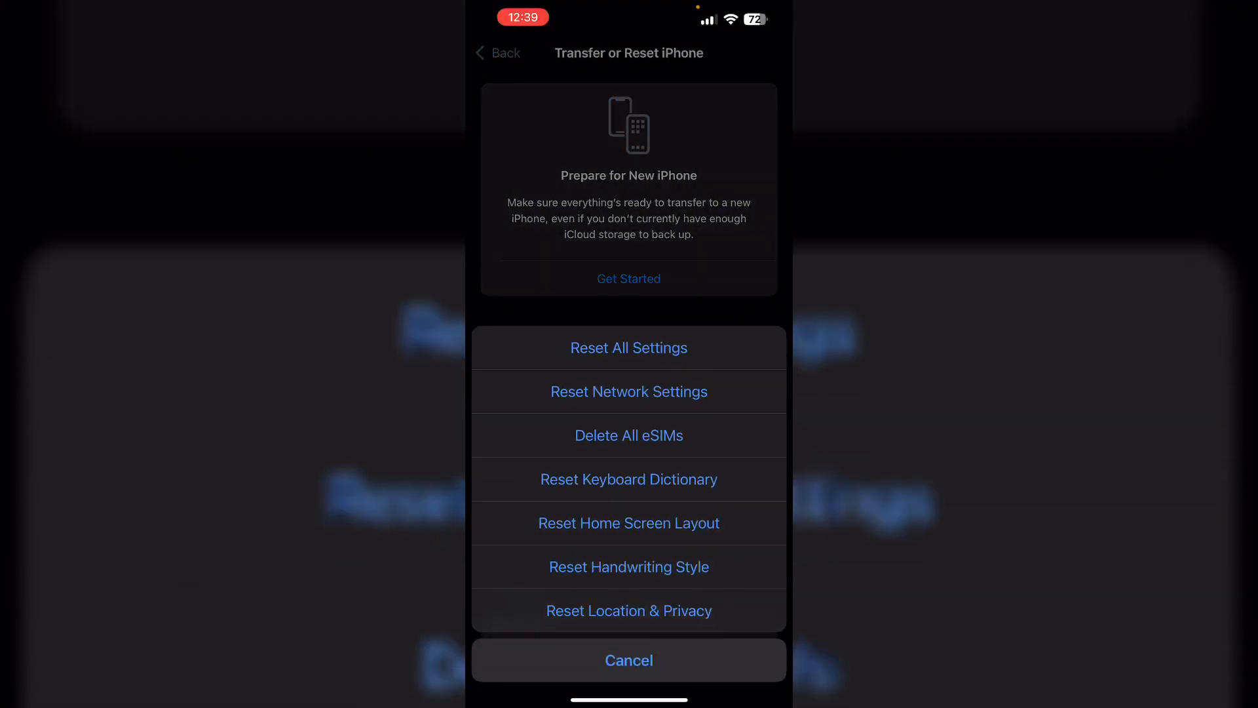